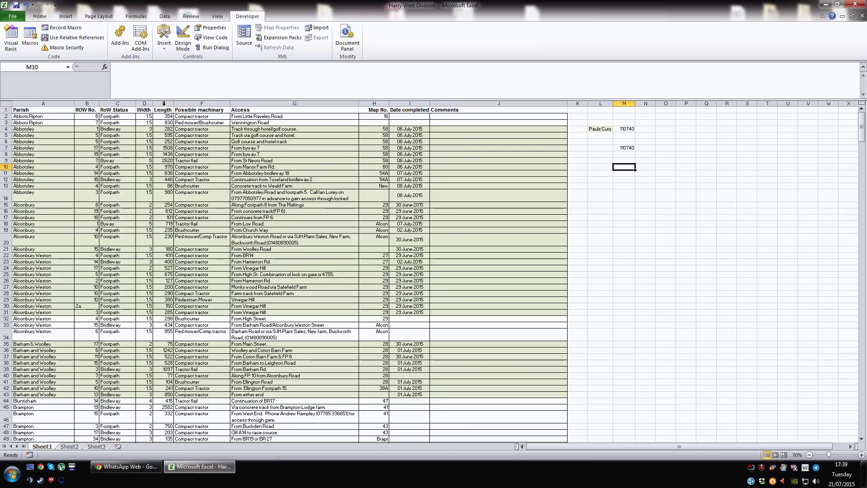
Inspect the existing SumByColor totals and the formula behind cell M7.
{"action": "left_click", "coordinate": [200, 238]}
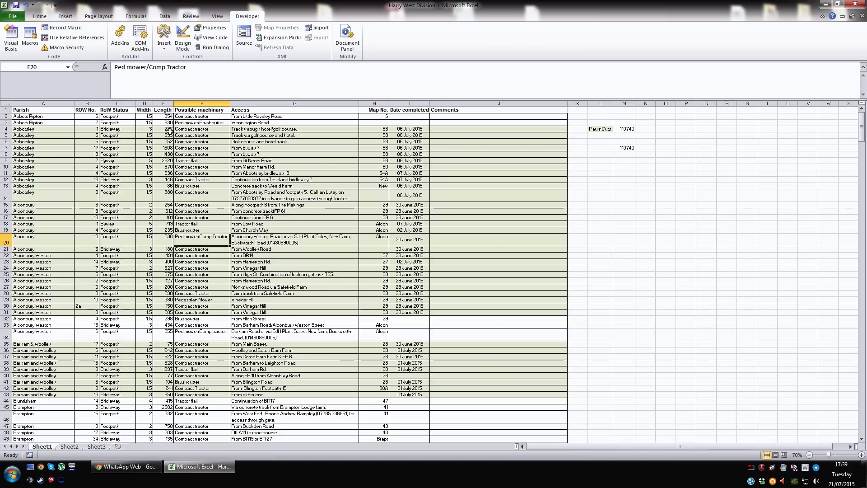
{"action": "mouse_move", "coordinate": [398, 181]}
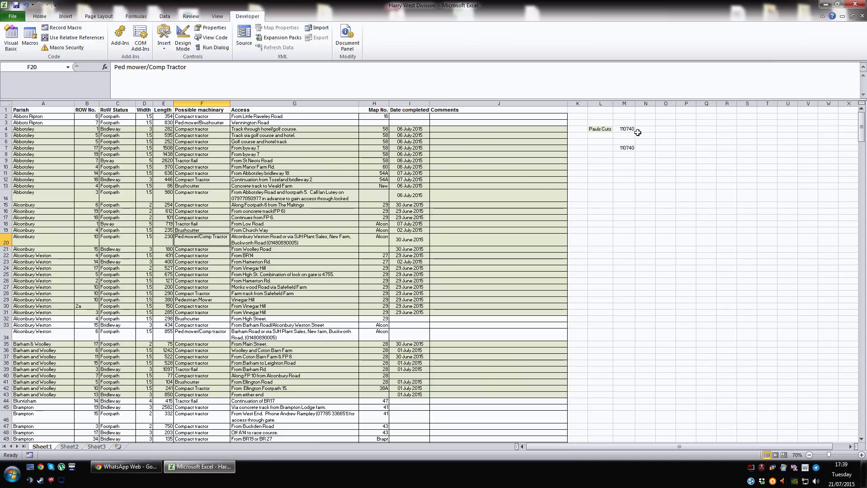
{"action": "left_click", "coordinate": [624, 129]}
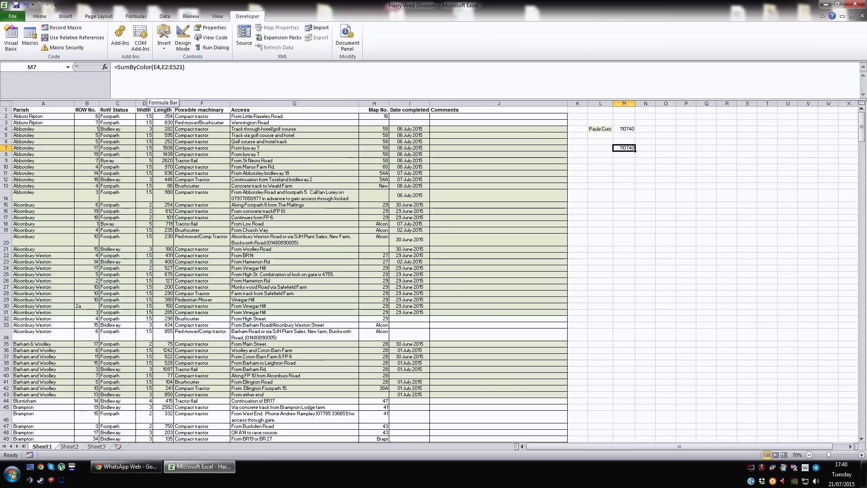
{"action": "double_click", "coordinate": [624, 147]}
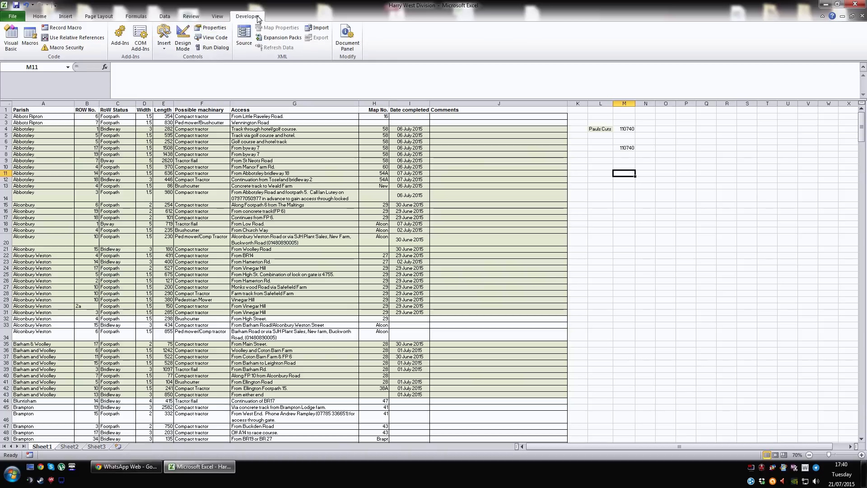
{"action": "mouse_move", "coordinate": [250, 22]}
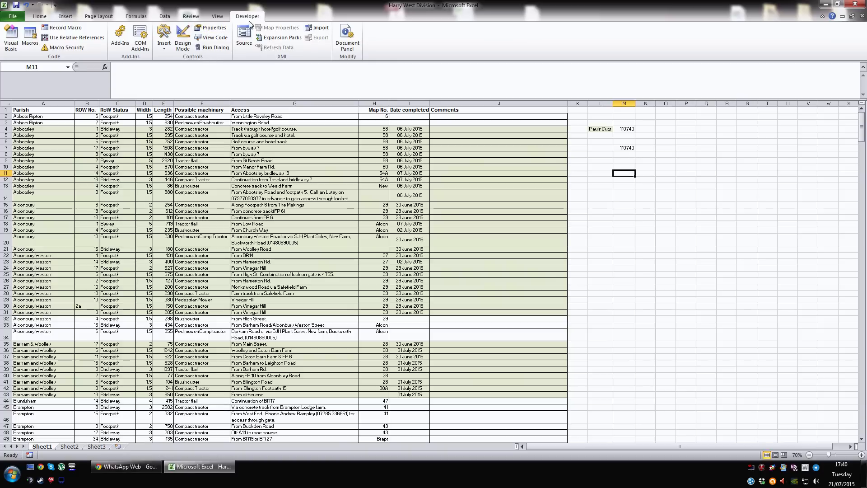
Check in Options > Customize Ribbon that Developer is ticked, leaving settings unchanged.
{"action": "left_click", "coordinate": [12, 16]}
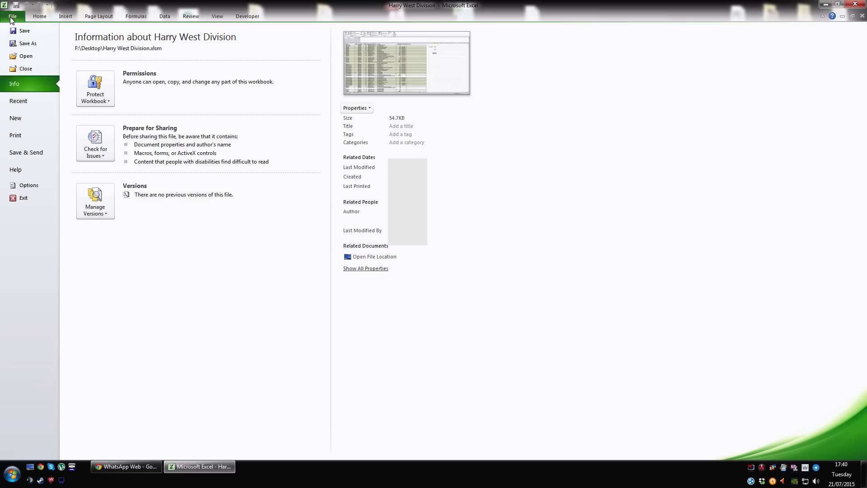
{"action": "left_click", "coordinate": [28, 184]}
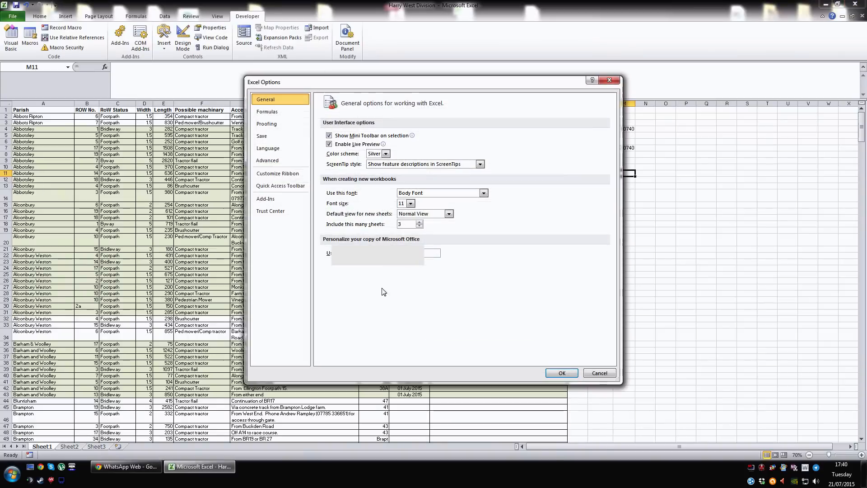
{"action": "left_click", "coordinate": [277, 174]}
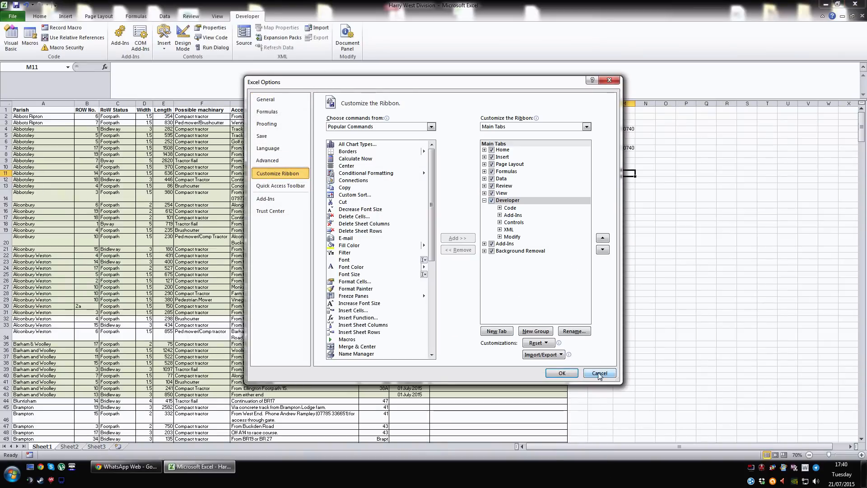
{"action": "left_click", "coordinate": [599, 372]}
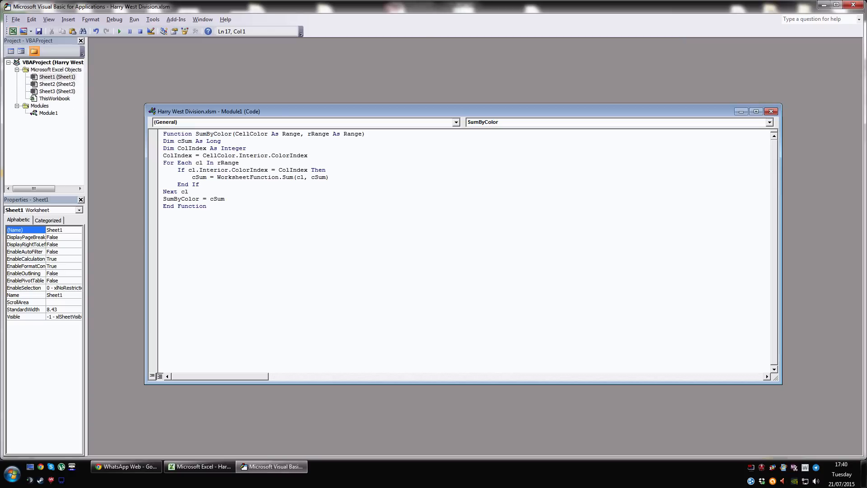
Restore the Module1 window and enter 'Function SumByColor(CellColor As Range, rRange As Range)'.
{"action": "left_click", "coordinate": [740, 112]}
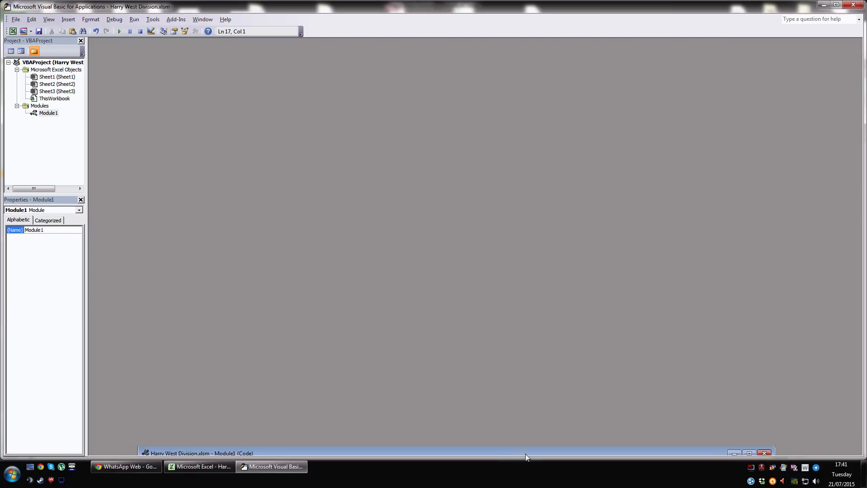
{"action": "left_click", "coordinate": [68, 19]}
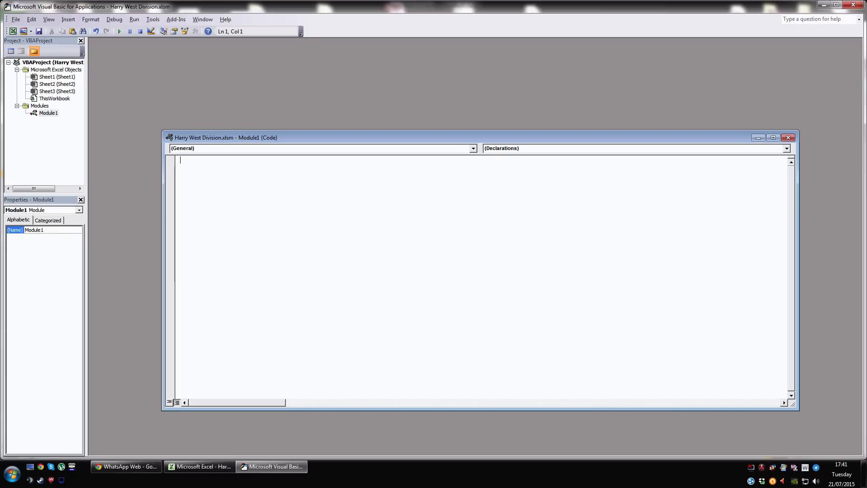
{"action": "type", "text": "Function SumByColor(CellColor As Range, rRange As Range)"}
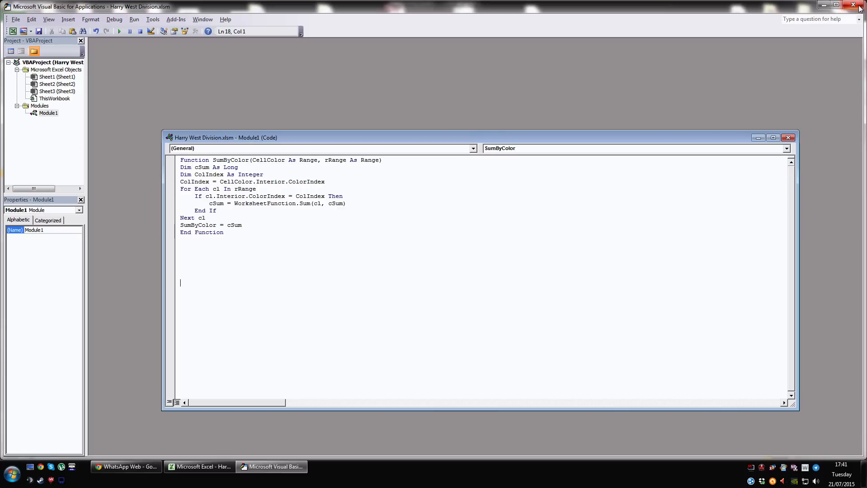
Enter a SumByColor formula in M11 matching E4's colour, returning 110740.
{"action": "left_click", "coordinate": [200, 466]}
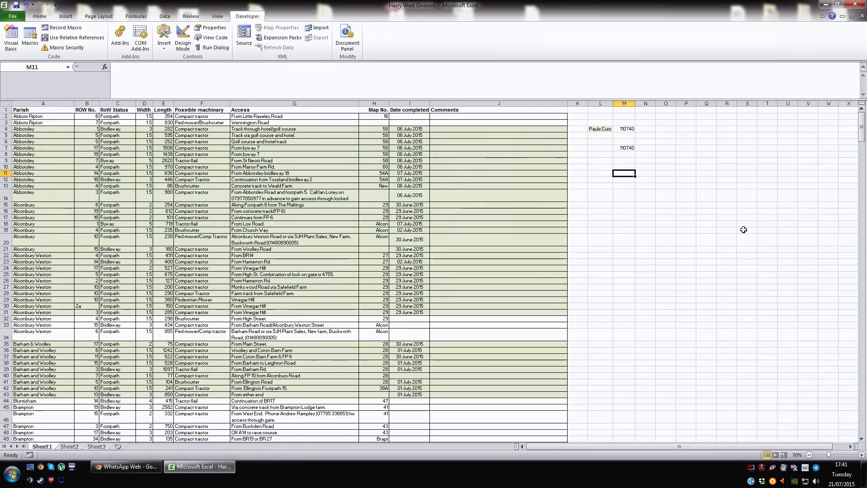
{"action": "mouse_move", "coordinate": [587, 171]}
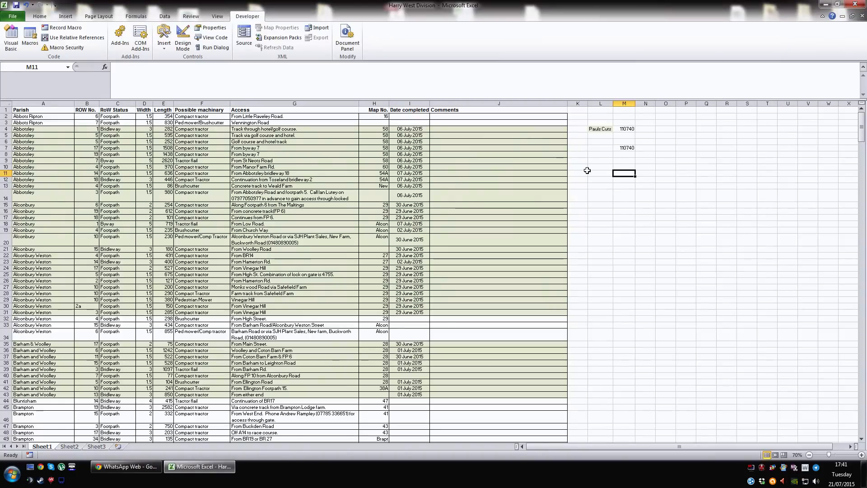
{"action": "type", "text": "=s"}
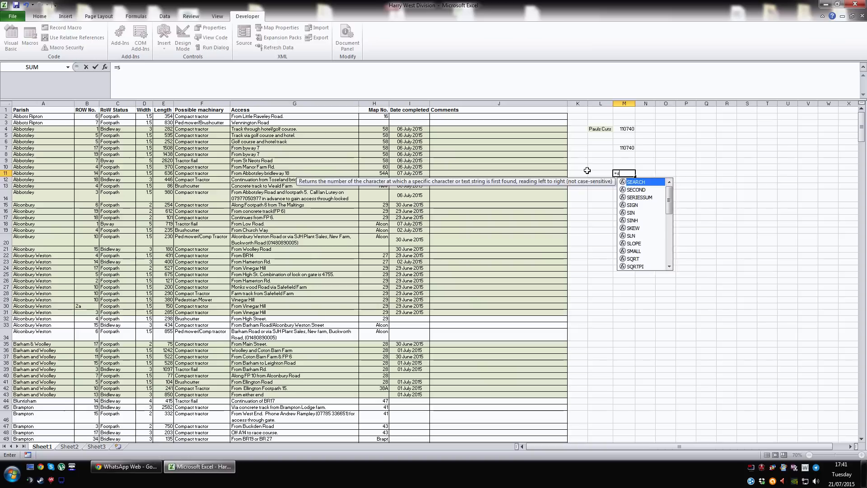
{"action": "type", "text": "um"}
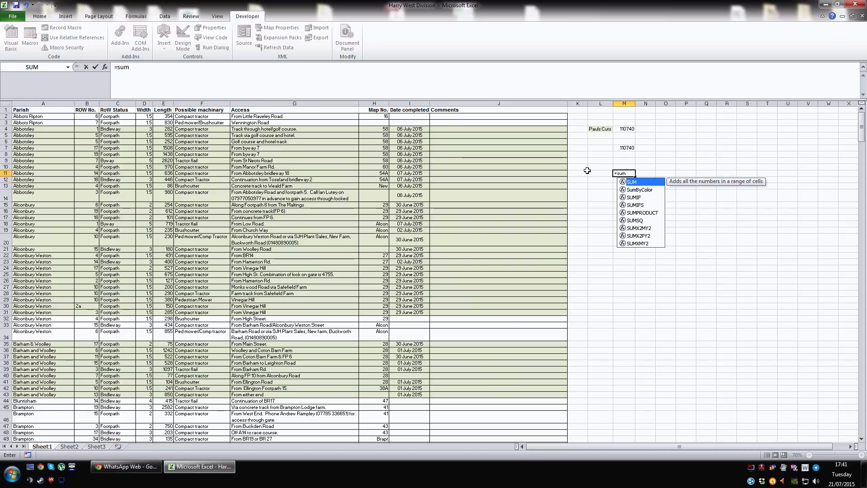
{"action": "mouse_move", "coordinate": [638, 189]}
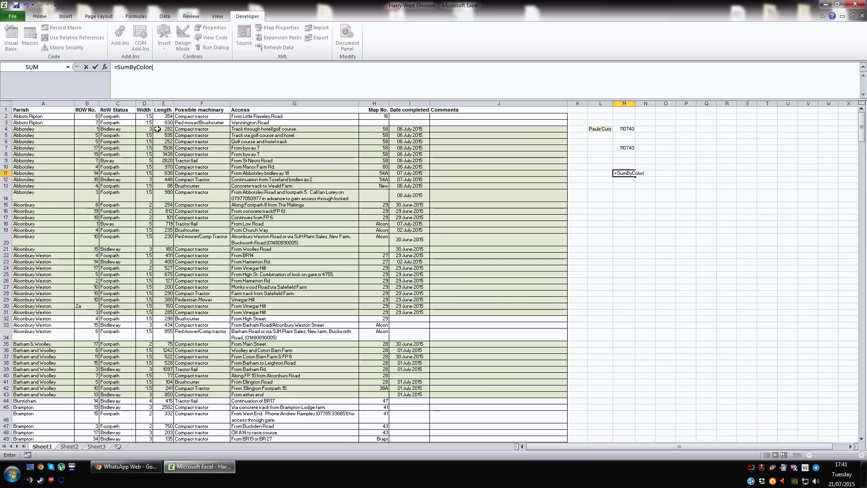
{"action": "left_click", "coordinate": [164, 129]}
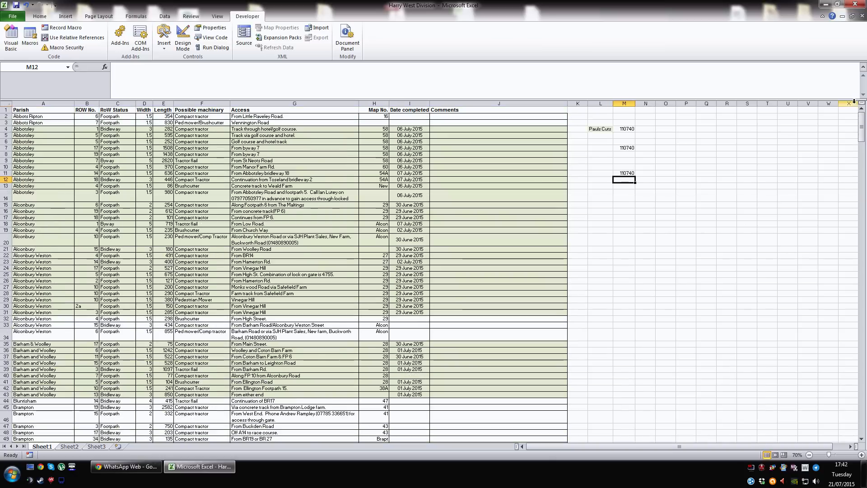
Compare the SumByColor formulas in M11 and M7.
{"action": "left_click", "coordinate": [624, 173]}
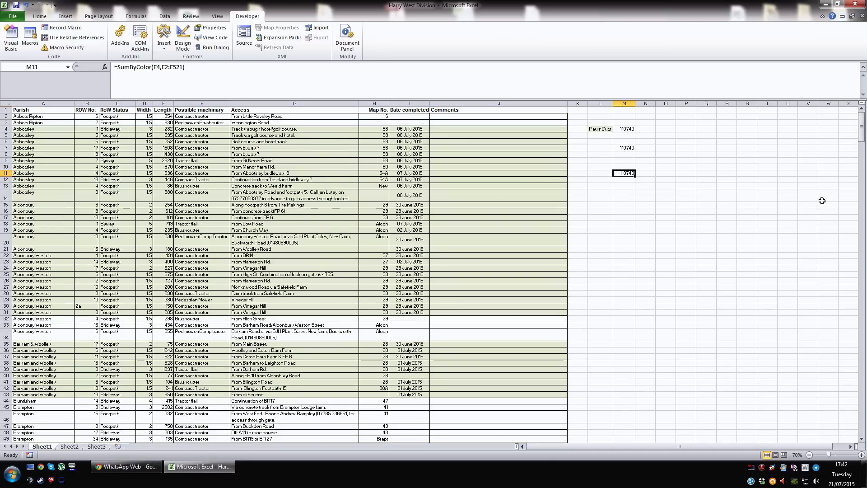
{"action": "mouse_move", "coordinate": [624, 148]}
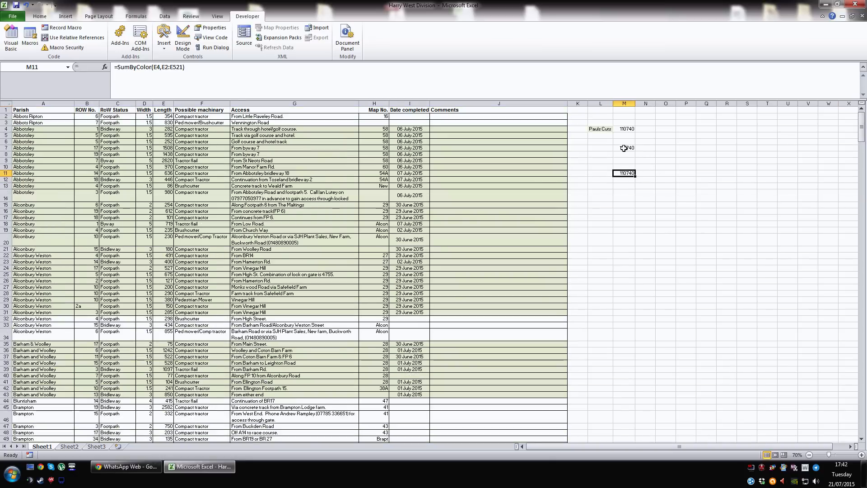
{"action": "left_click", "coordinate": [624, 148]}
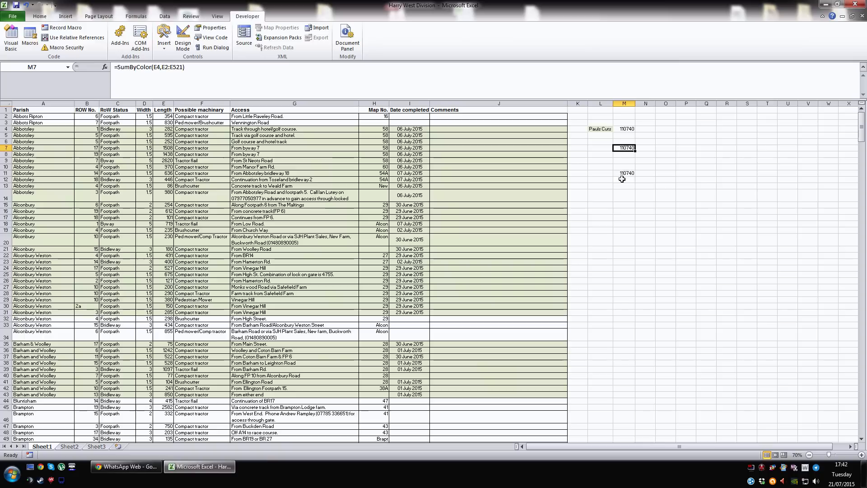
{"action": "left_click", "coordinate": [624, 172]}
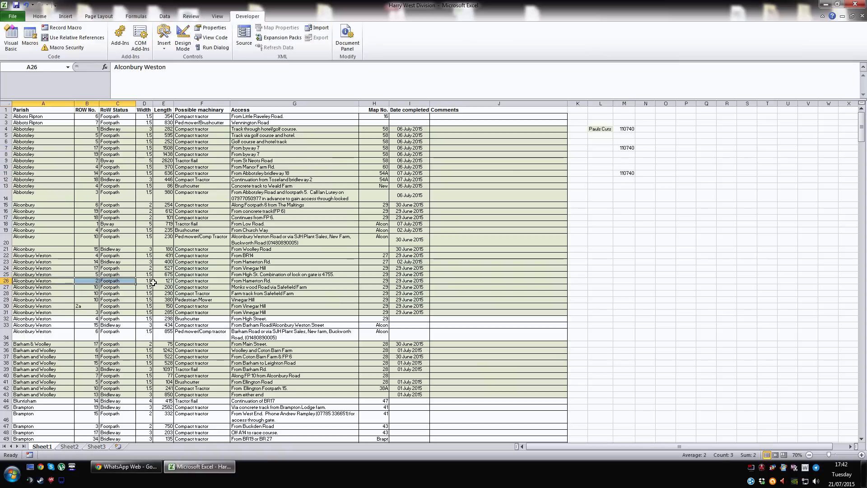
Remove the fill from the 200 in E27 so M11 recalculates to 110540.
{"action": "left_click", "coordinate": [164, 287]}
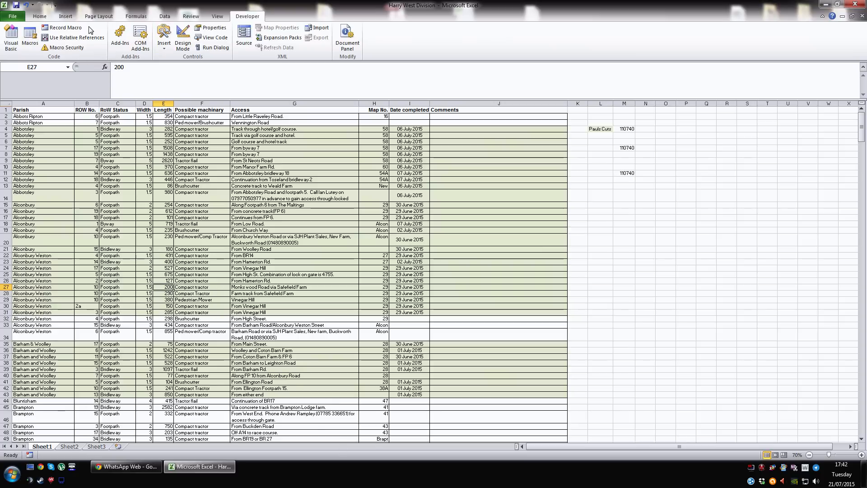
{"action": "left_click", "coordinate": [39, 16]}
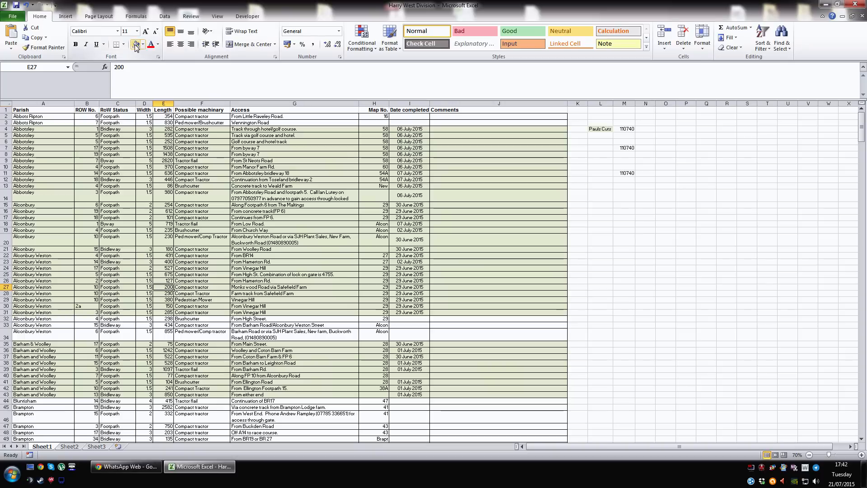
{"action": "left_click", "coordinate": [624, 173]}
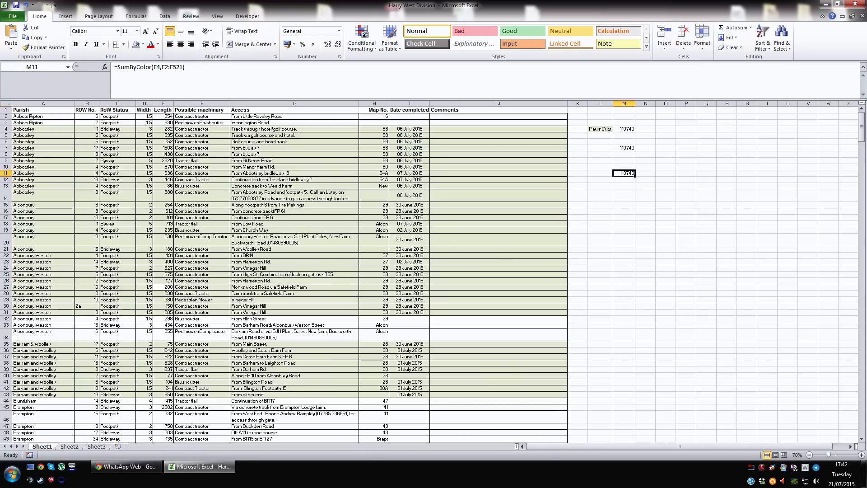
{"action": "left_click", "coordinate": [623, 179]}
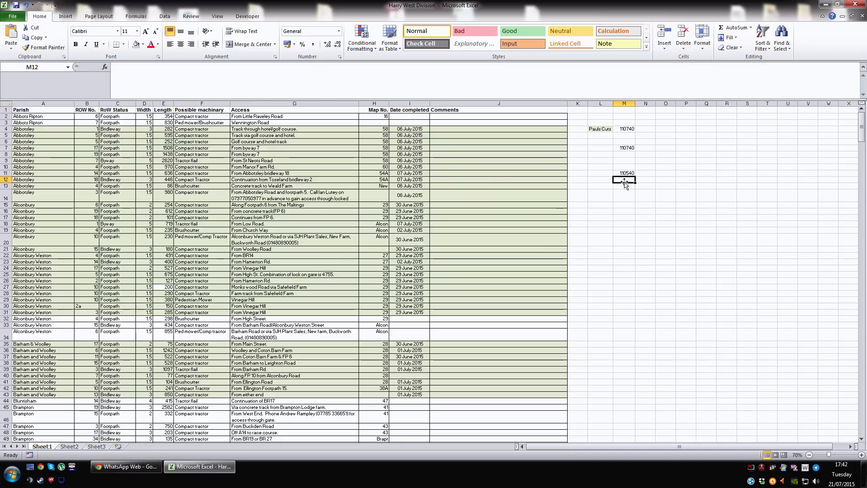
{"action": "mouse_move", "coordinate": [164, 283]}
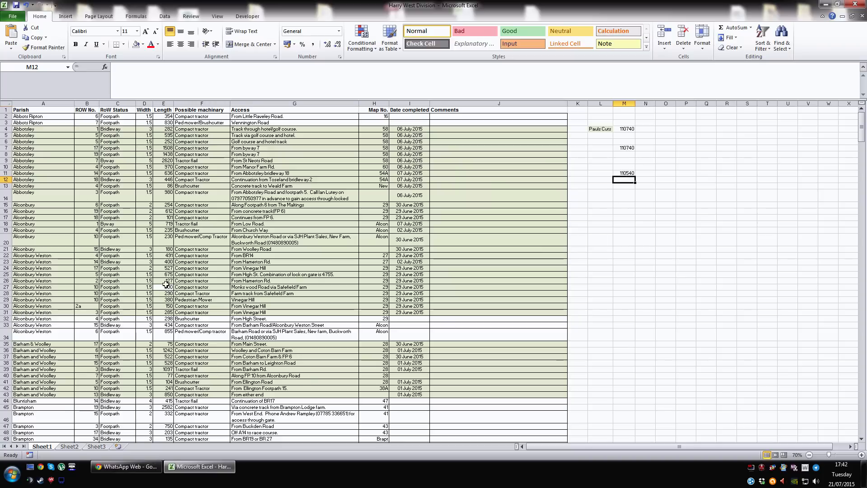
{"action": "left_click", "coordinate": [134, 44]}
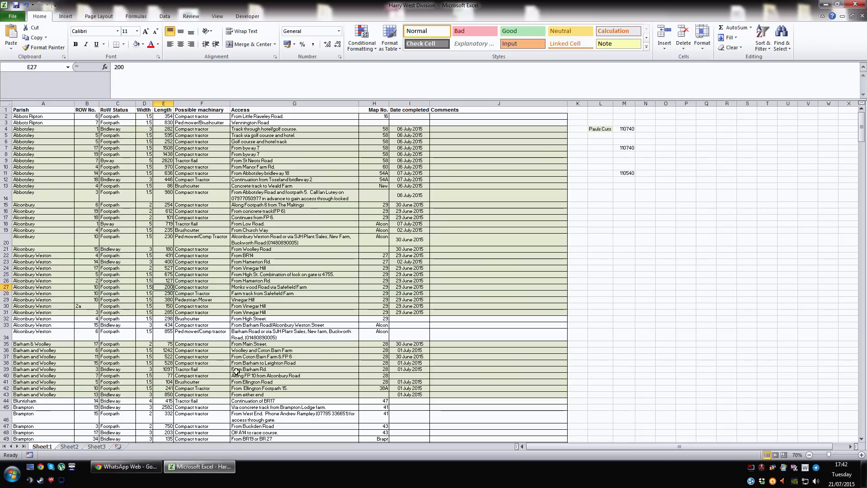
{"action": "mouse_move", "coordinate": [484, 482]}
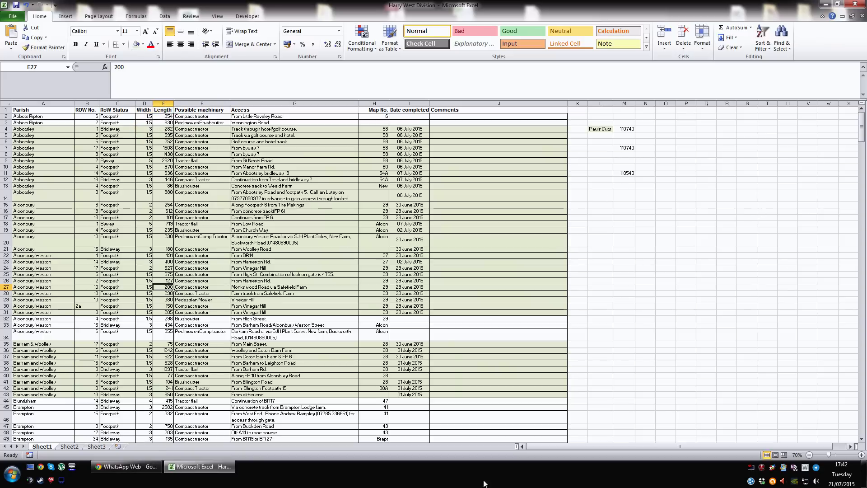
{"action": "mouse_move", "coordinate": [450, 315]}
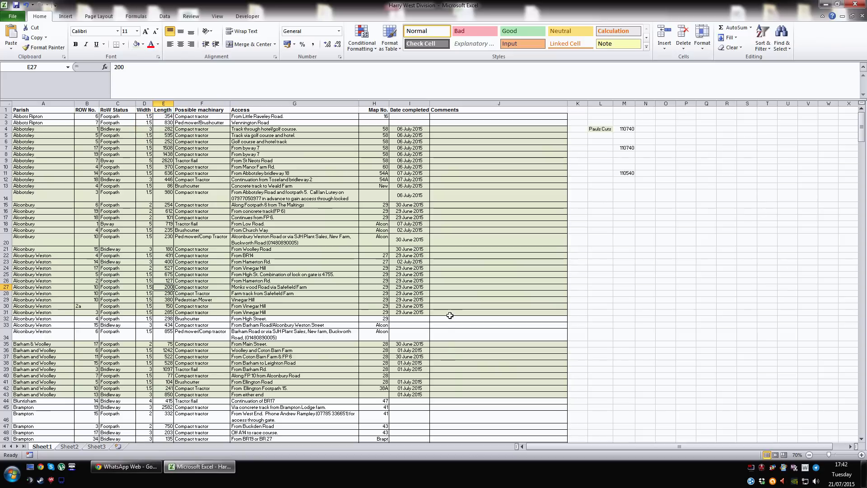
Start Save As and expand the file-type list for a macro-enabled workbook.
{"action": "left_click", "coordinate": [12, 15]}
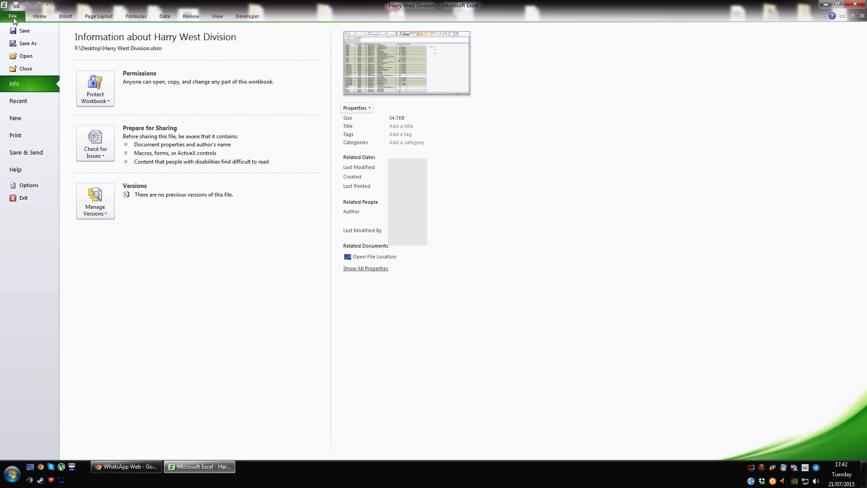
{"action": "mouse_move", "coordinate": [28, 43]}
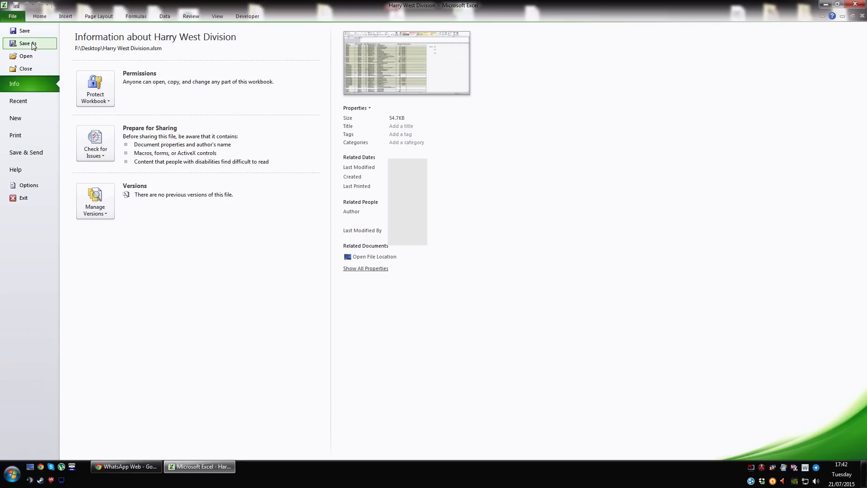
{"action": "left_click", "coordinate": [27, 44]}
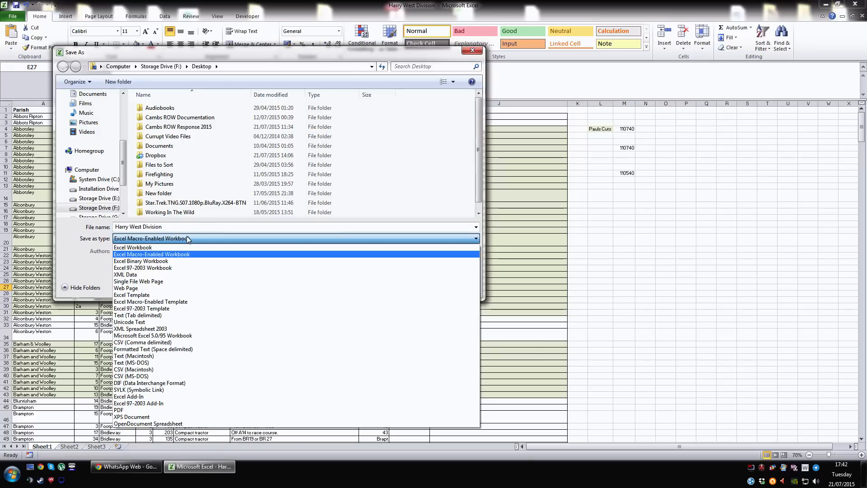
{"action": "mouse_move", "coordinate": [133, 247]}
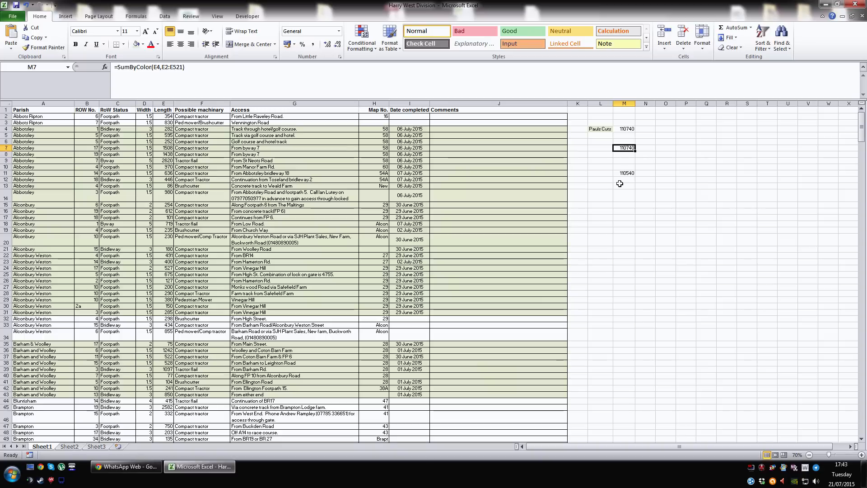
{"action": "mouse_move", "coordinate": [679, 185]}
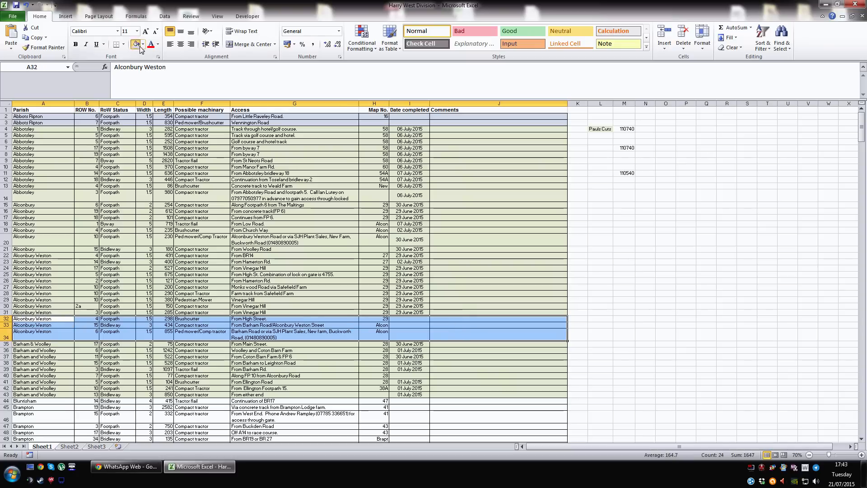
Enter =SumByColor(E2,E2:E521) in N17 to total blue Length cells, returning 2771.
{"action": "left_click", "coordinate": [644, 217]}
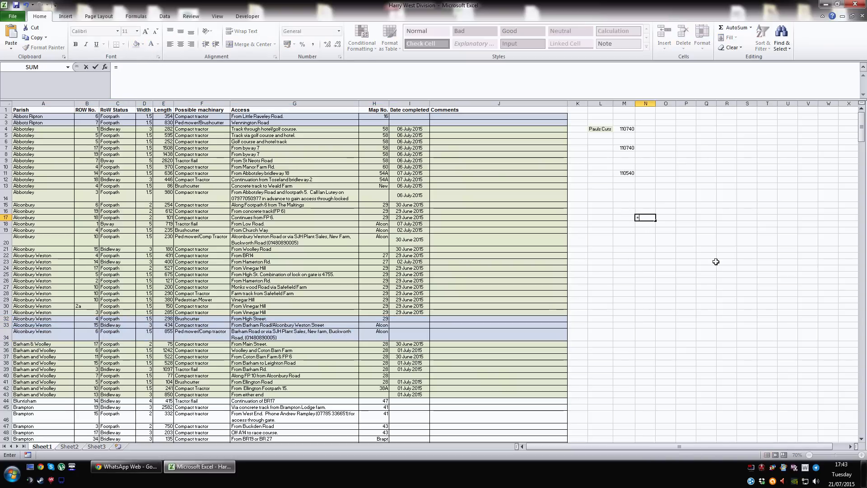
{"action": "type", "text": "sum"}
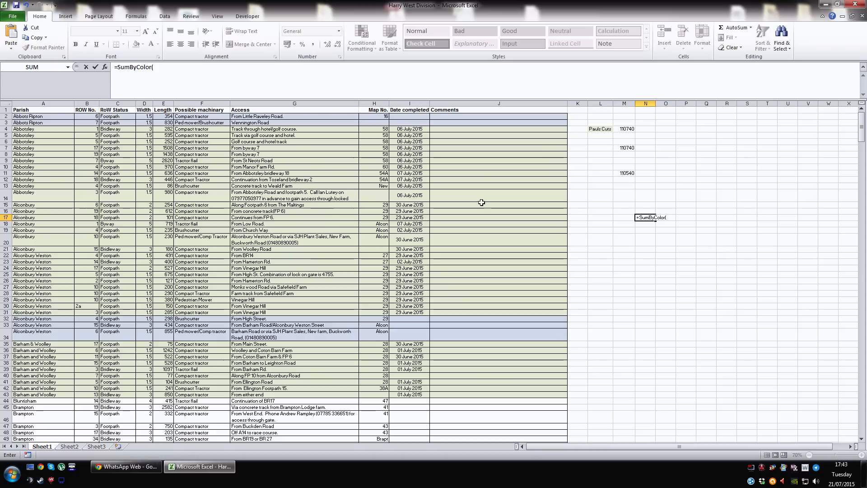
{"action": "left_click", "coordinate": [163, 117]}
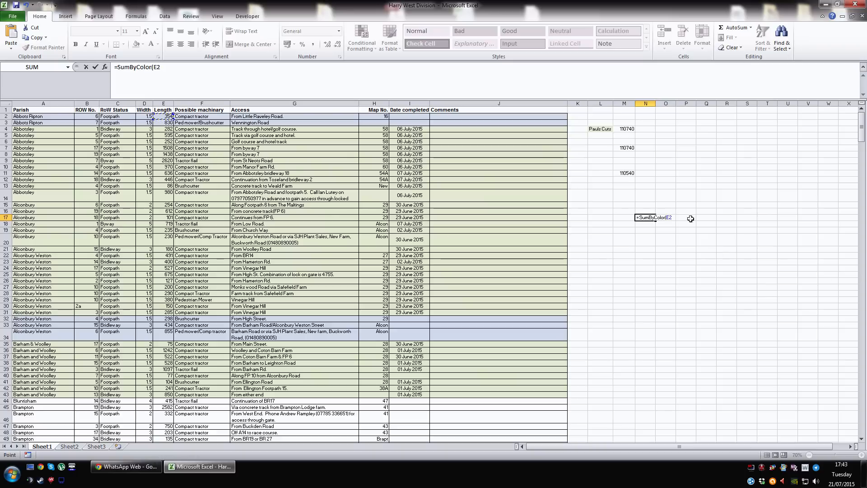
{"action": "type", "text": ","}
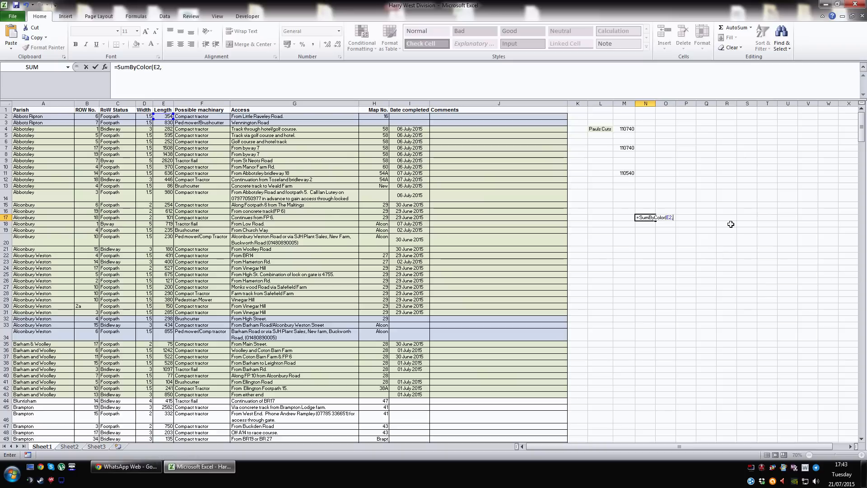
{"action": "left_click_drag", "start_coordinate": [164, 116], "coordinate": [163, 381]}
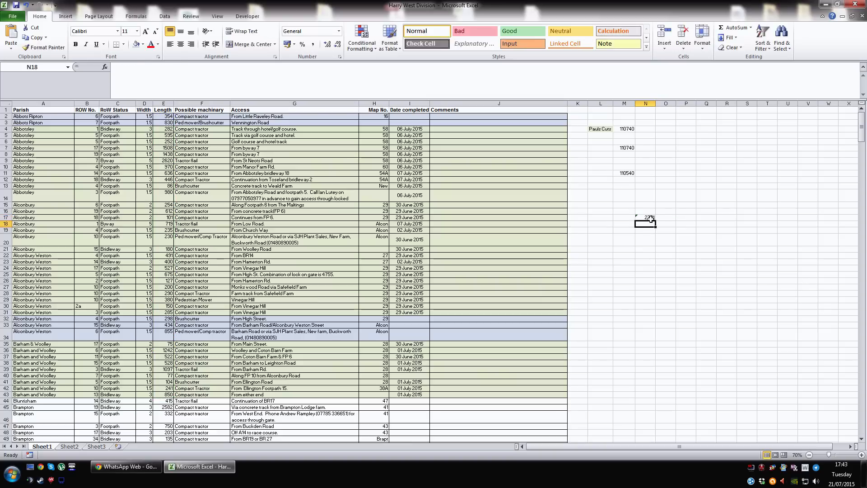
{"action": "left_click", "coordinate": [163, 394]}
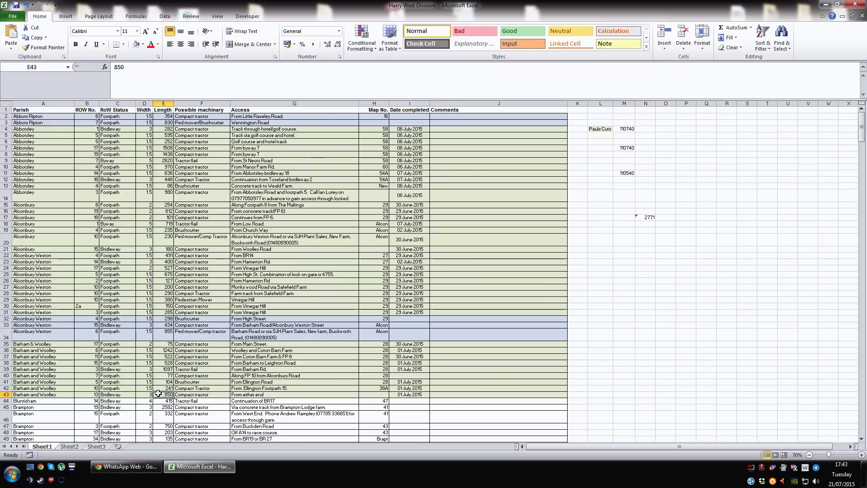
{"action": "mouse_move", "coordinate": [726, 276]}
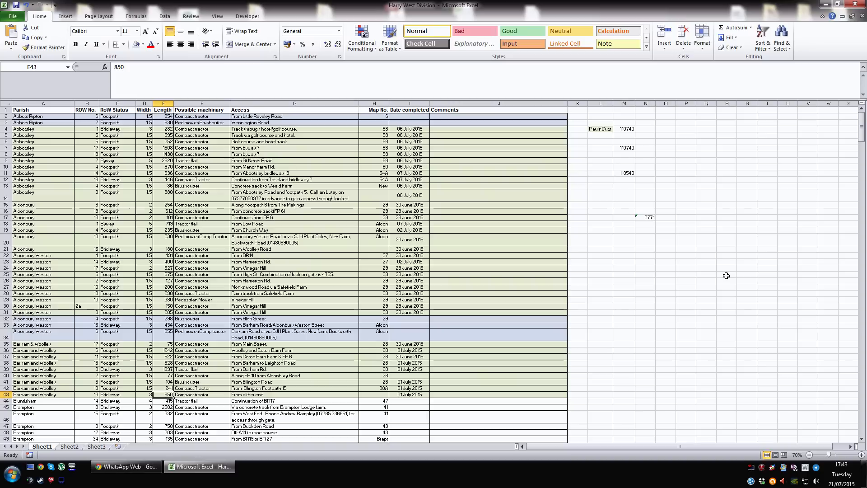